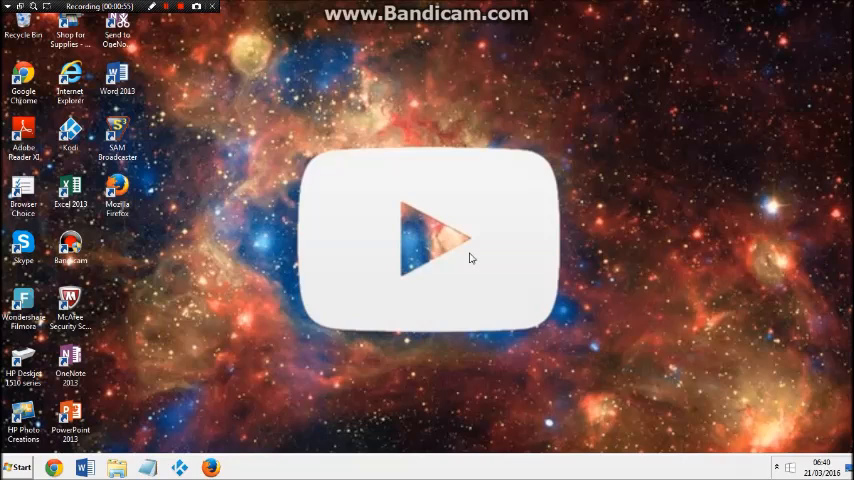
mouse_move(525, 238)
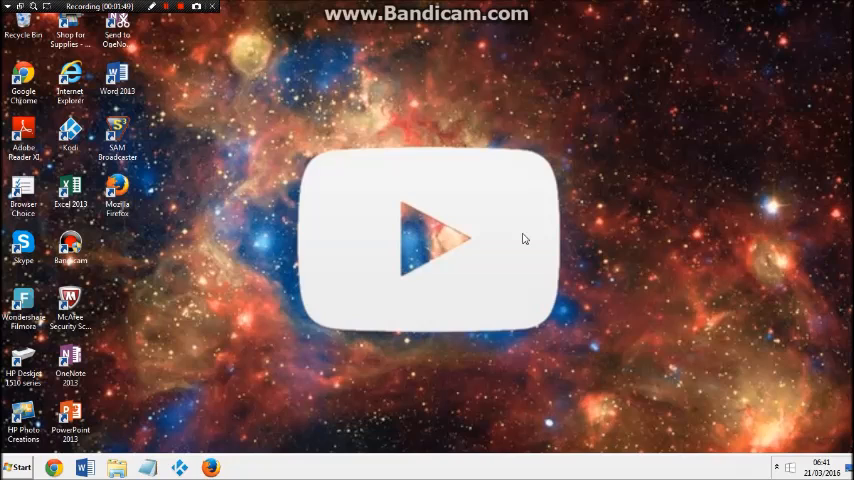
mouse_move(305, 320)
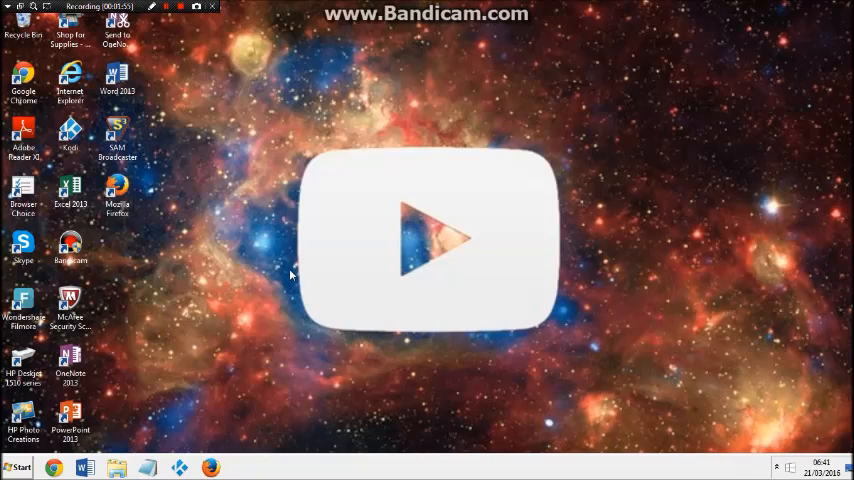
Step: Search the Start menu for 'dev' to launch Device Manager
click(18, 467)
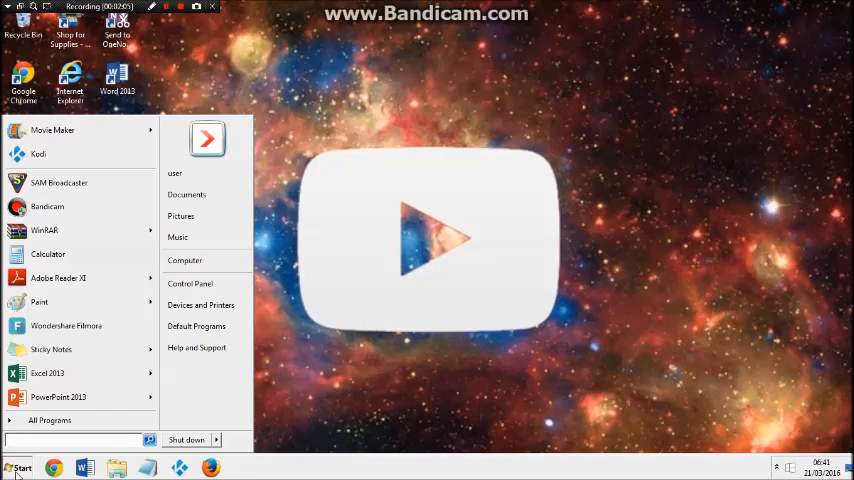
text(dev)
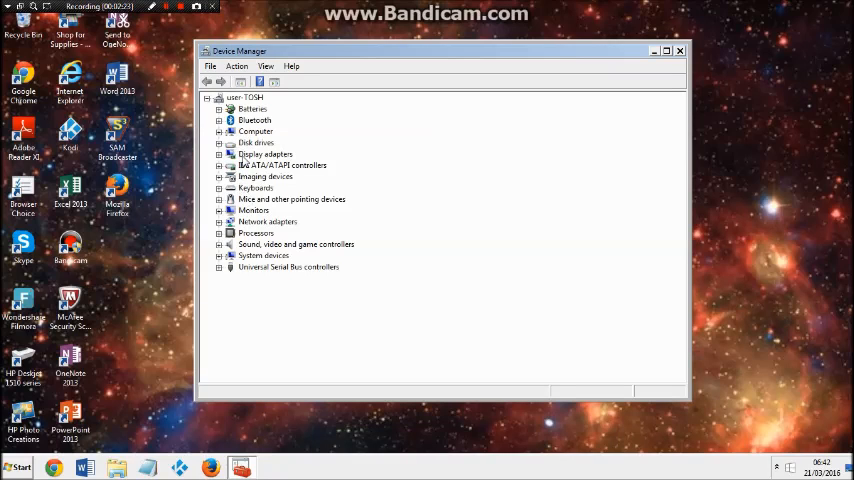
Step: Expand Display adapters and select the Intel(R) HD Graphics 4000 adapter
click(240, 97)
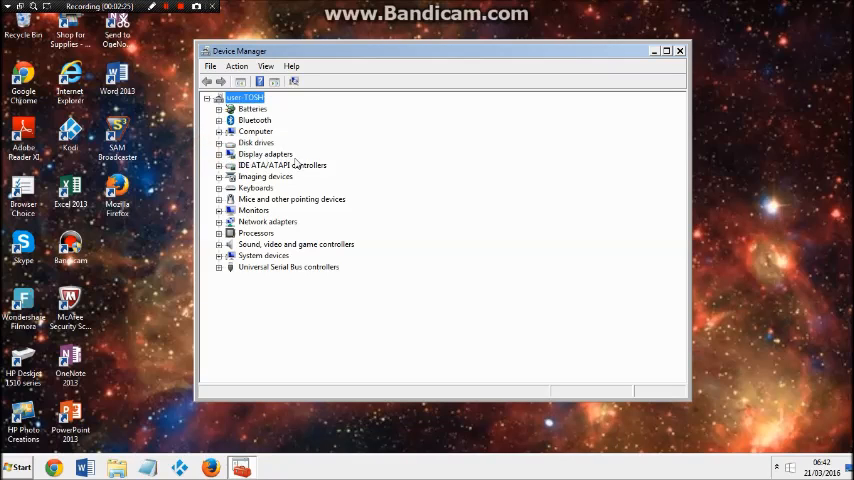
click(265, 154)
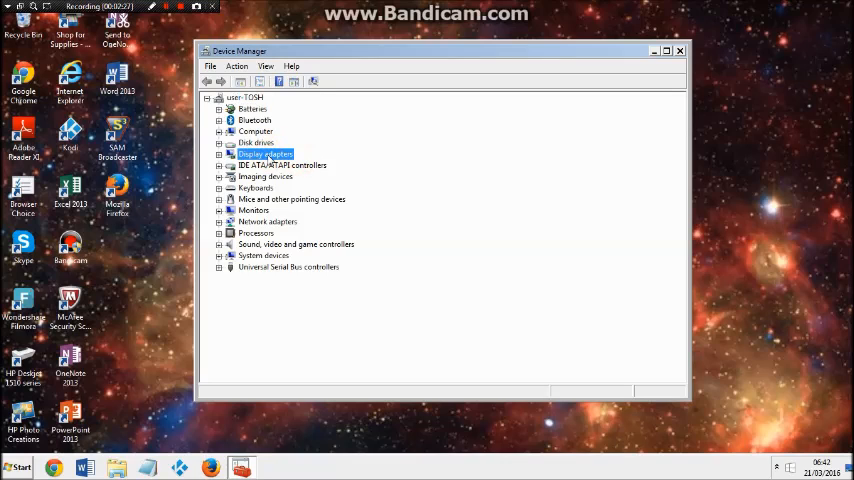
click(220, 154)
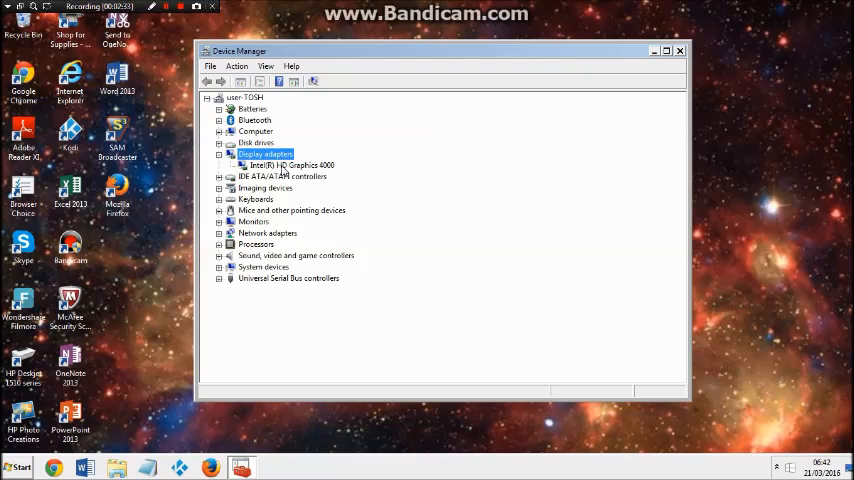
click(290, 164)
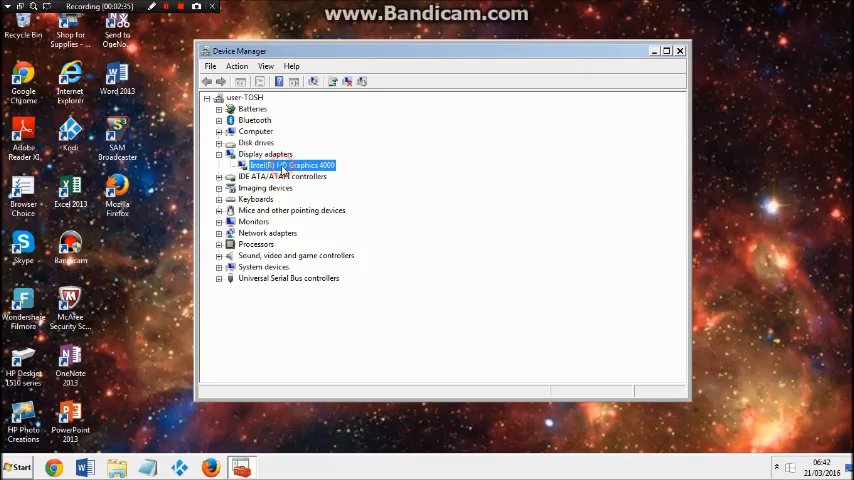
Step: Show the Driver tab of Intel(R) HD Graphics 4000 properties (Intel, version 9.17.10.3062)
double_click(290, 165)
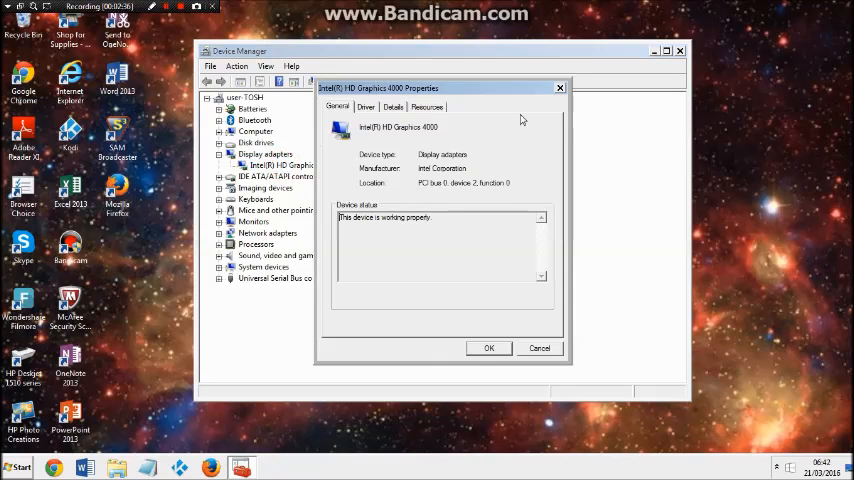
drag(440, 88, 425, 61)
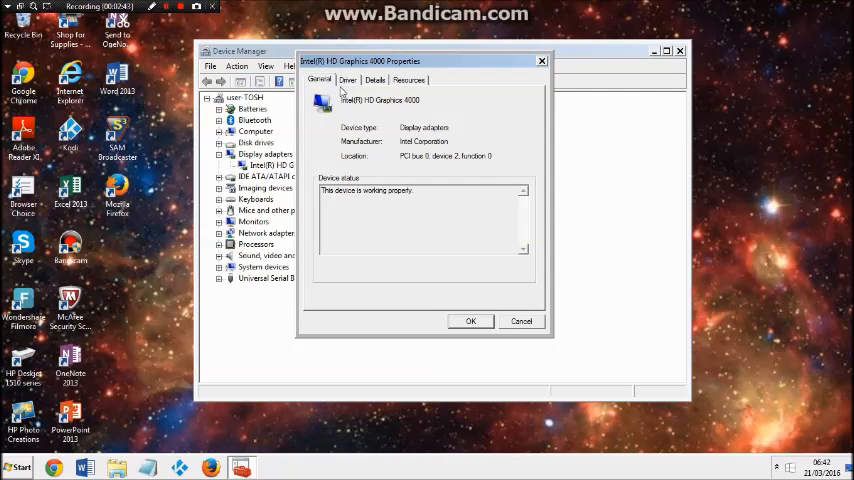
mouse_move(357, 90)
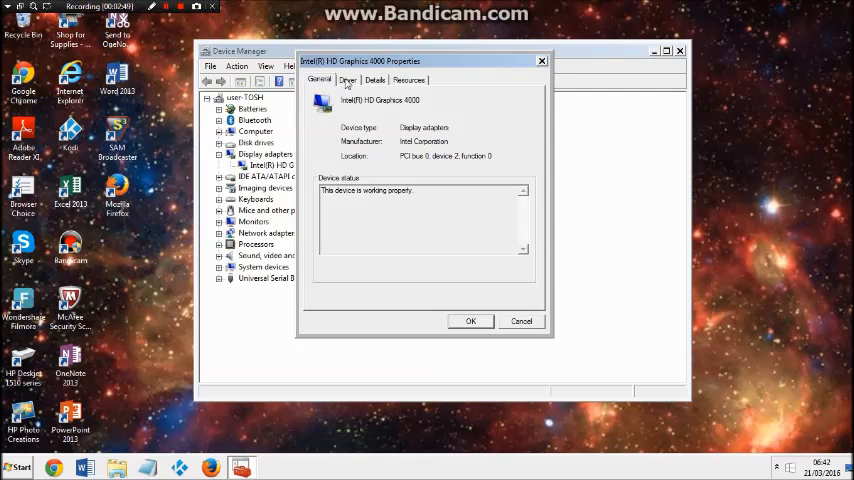
click(348, 80)
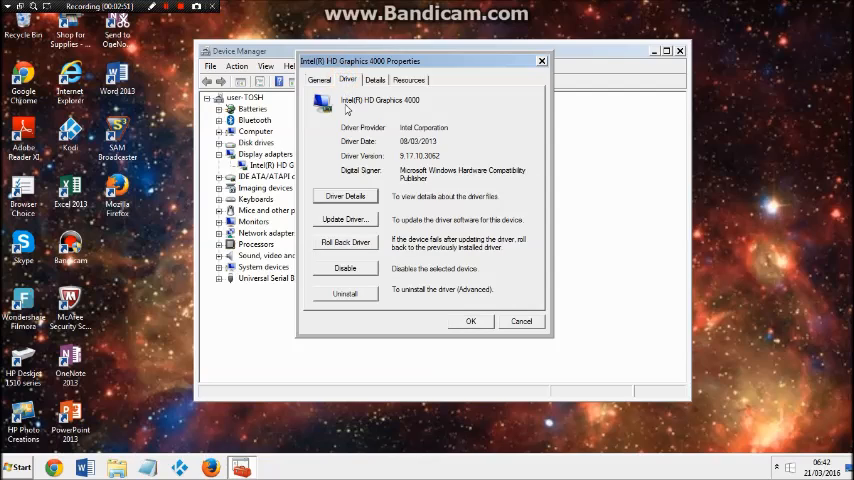
mouse_move(347, 217)
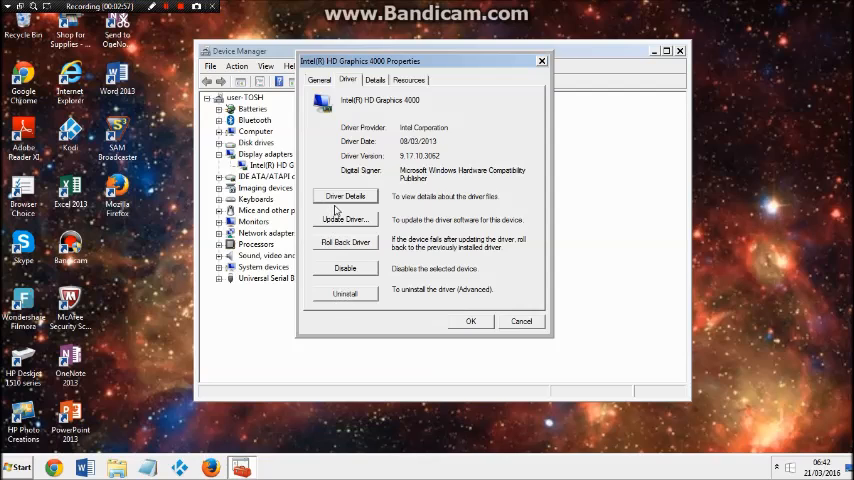
mouse_move(348, 224)
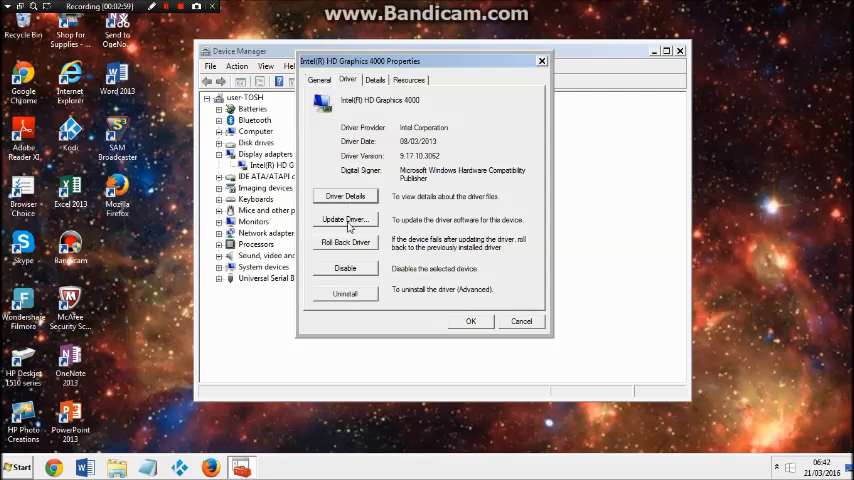
Step: Open the Update Driver Software wizard for the Intel adapter, then cancel it
click(345, 219)
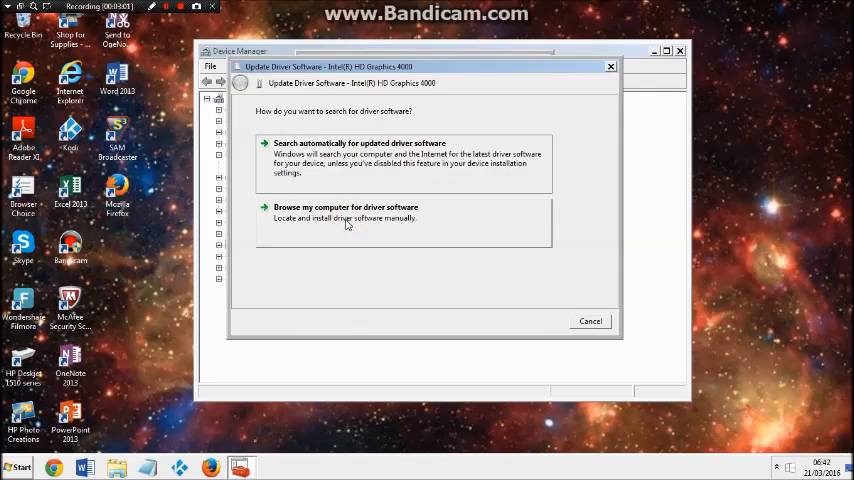
mouse_move(365, 275)
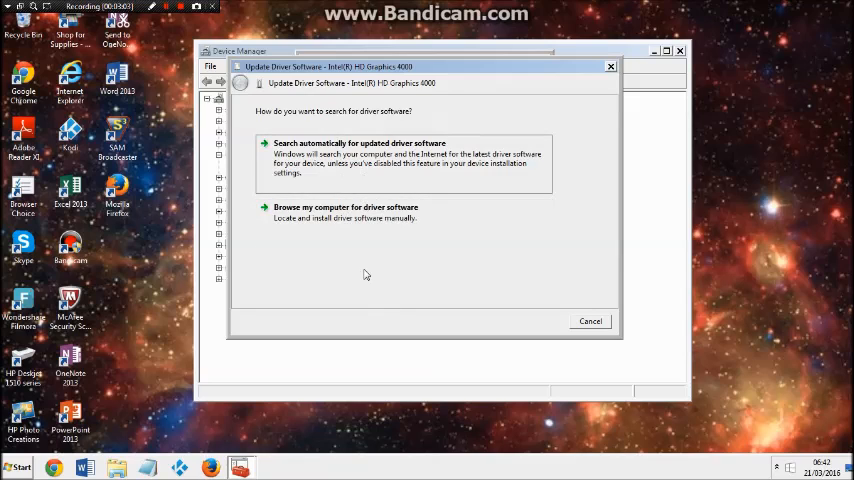
mouse_move(388, 206)
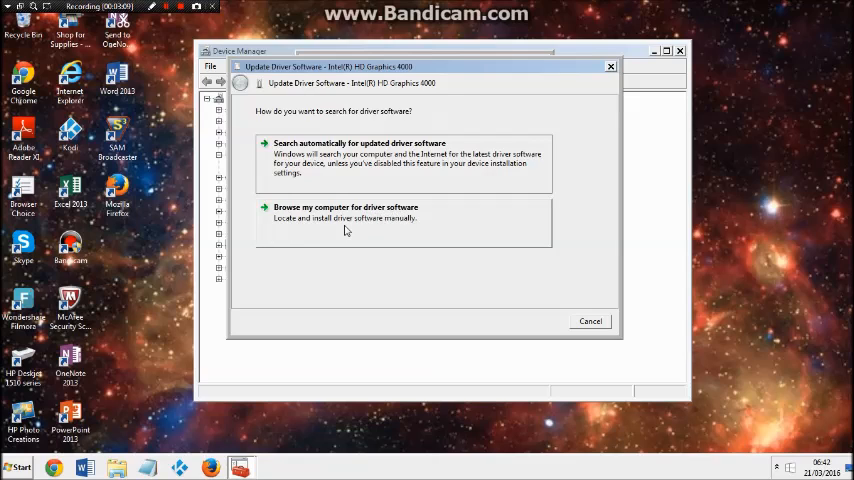
mouse_move(413, 223)
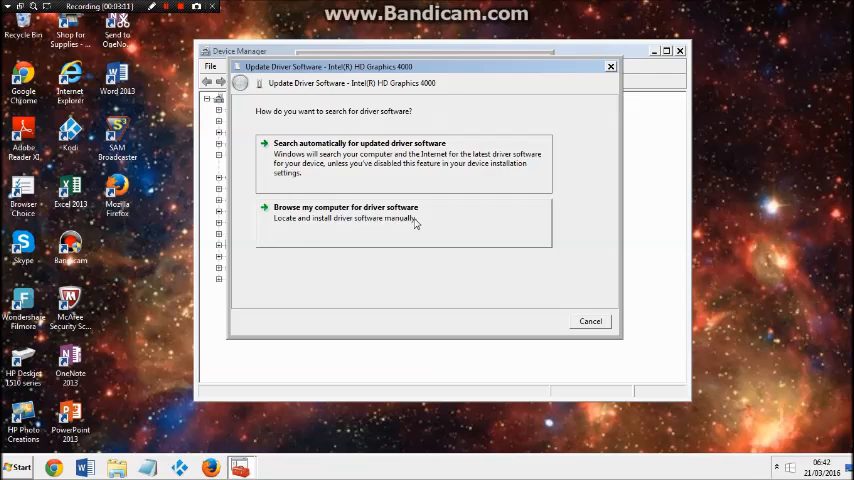
mouse_move(300, 218)
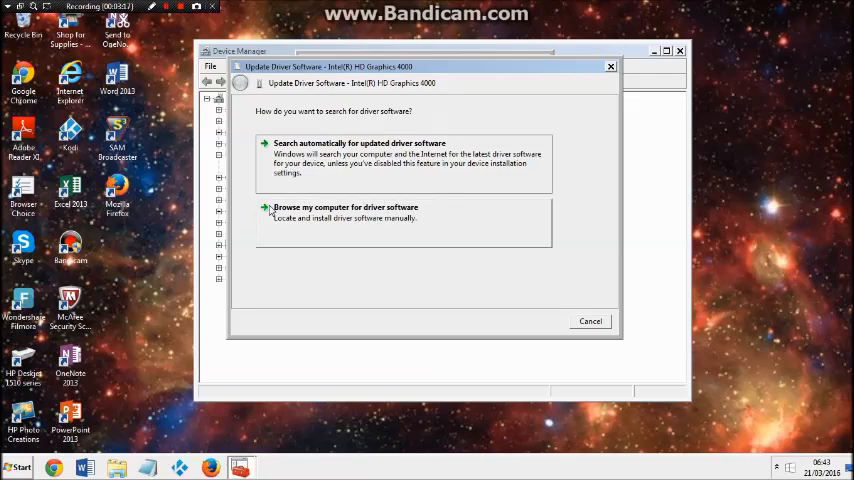
mouse_move(577, 257)
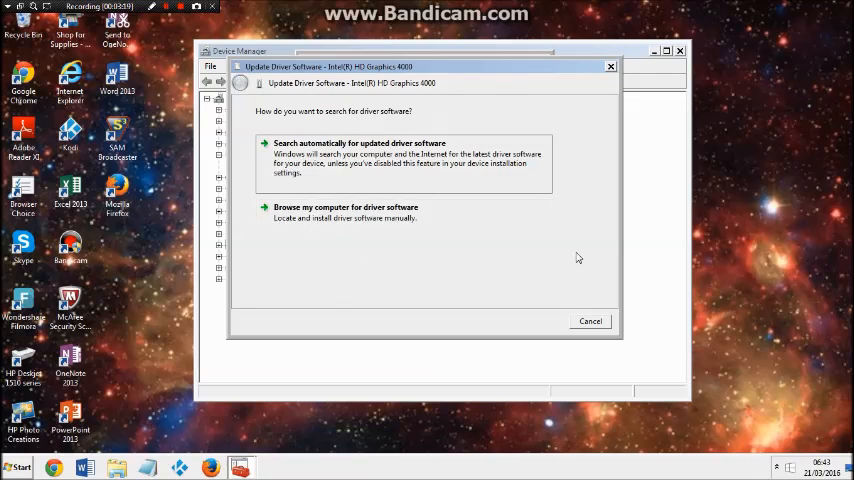
click(590, 321)
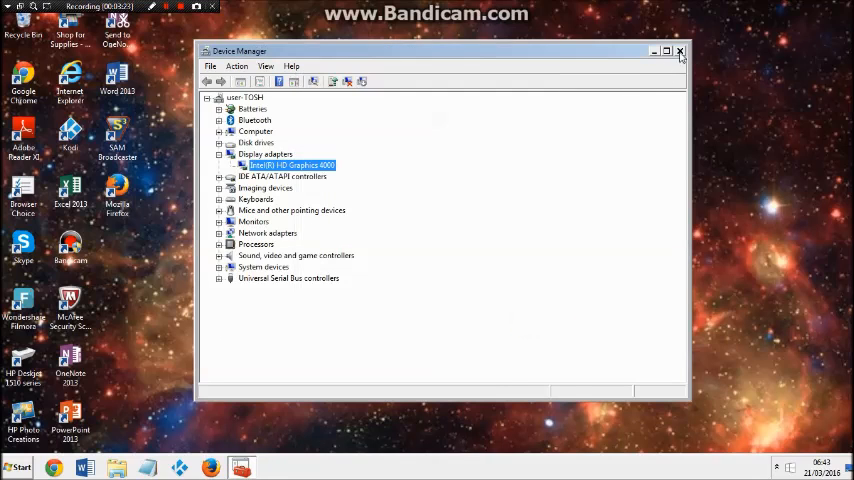
Step: Close Device Manager and bring the Start menu back up
click(680, 50)
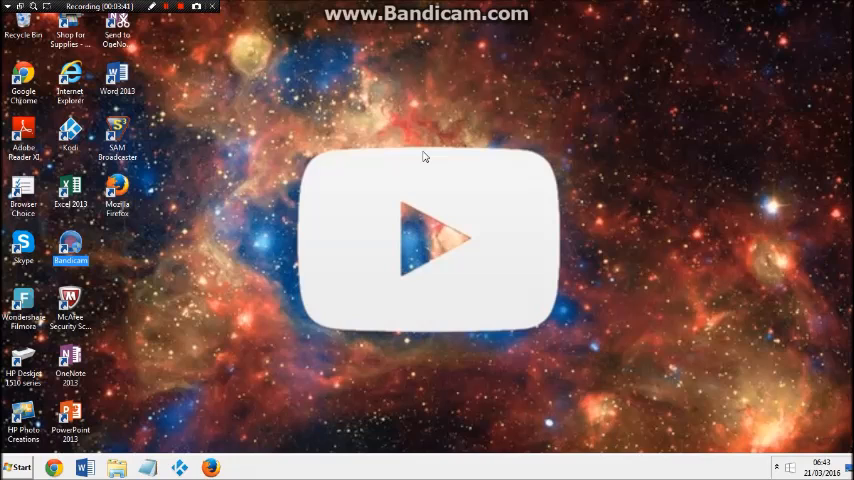
mouse_move(199, 291)
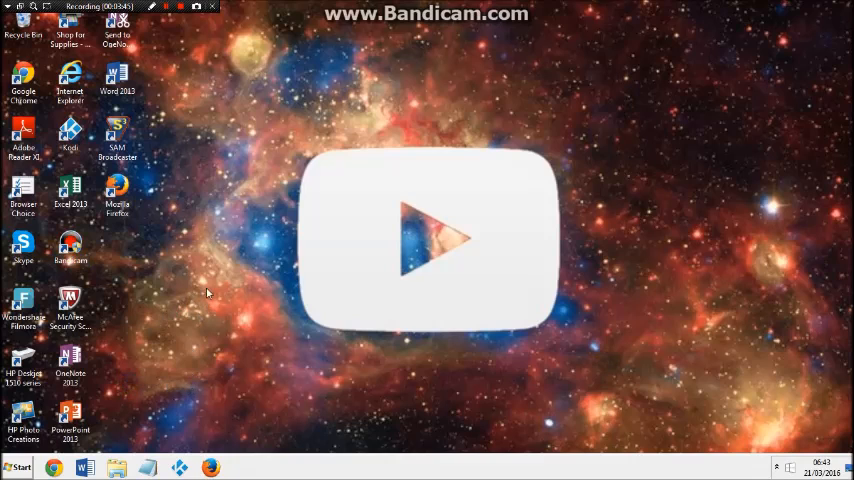
mouse_move(193, 261)
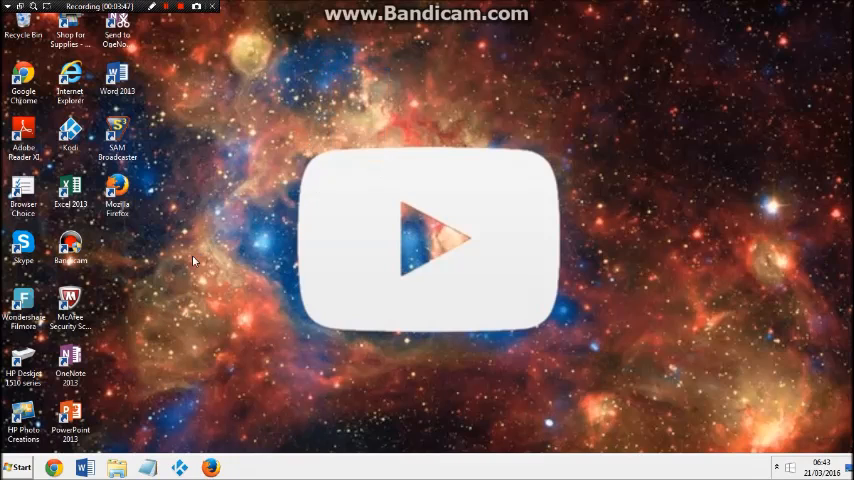
click(20, 467)
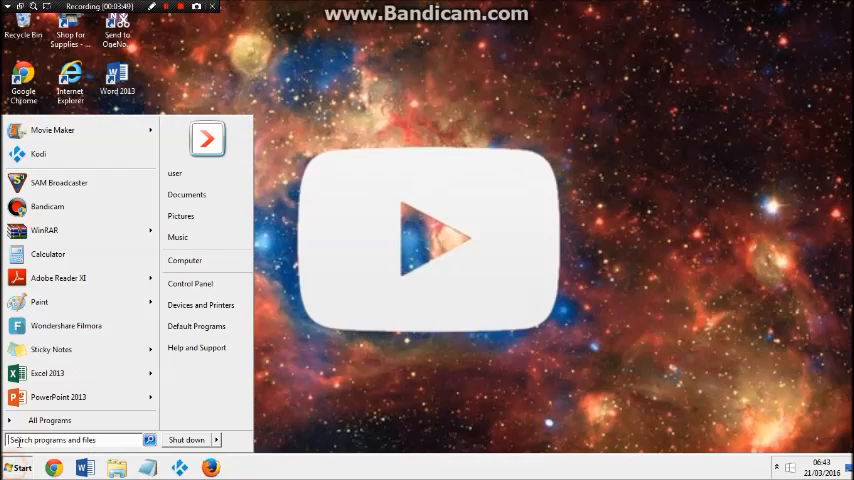
Step: Search the Start menu for 'fd' and launch Folder Options
text(fd)
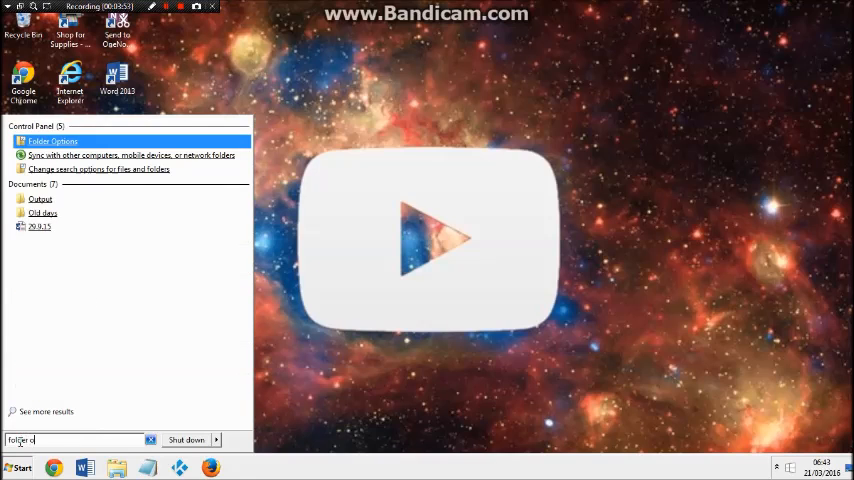
click(53, 141)
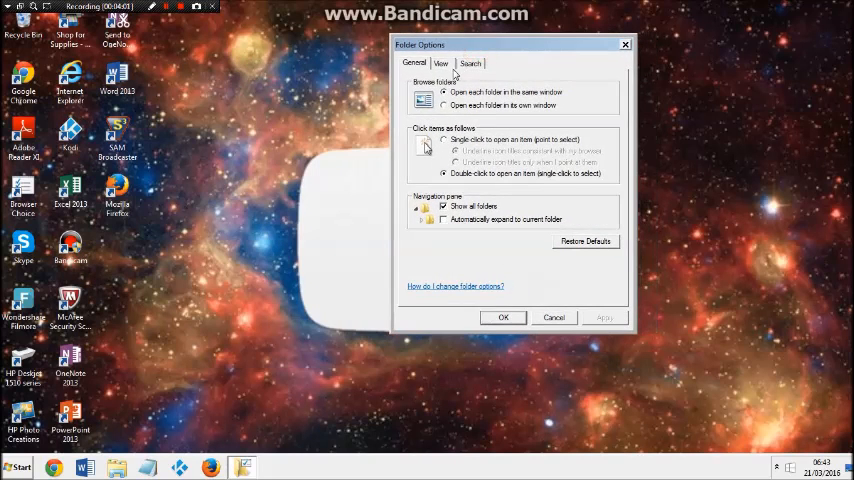
Step: On the View tab, select 'Show hidden files, folders, and drives' and apply it
click(440, 62)
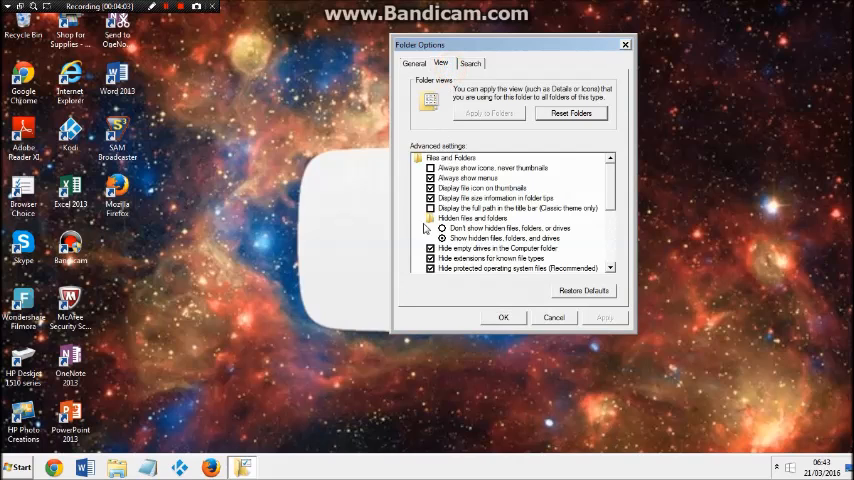
click(443, 238)
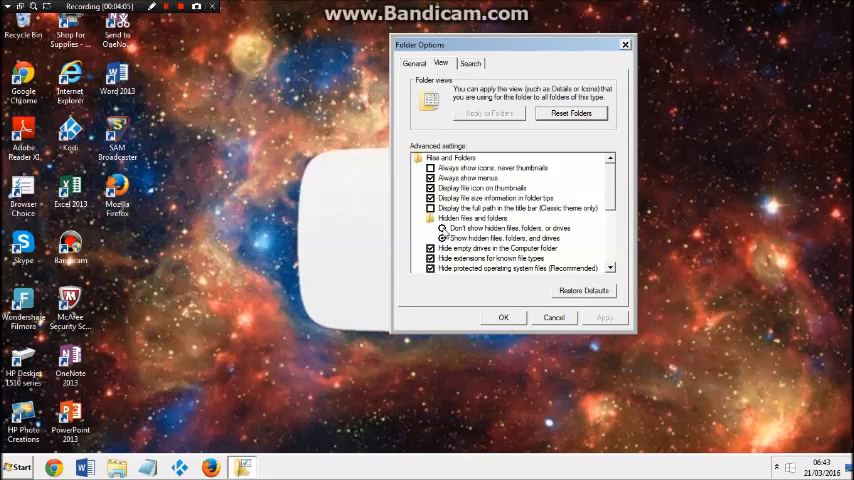
click(444, 238)
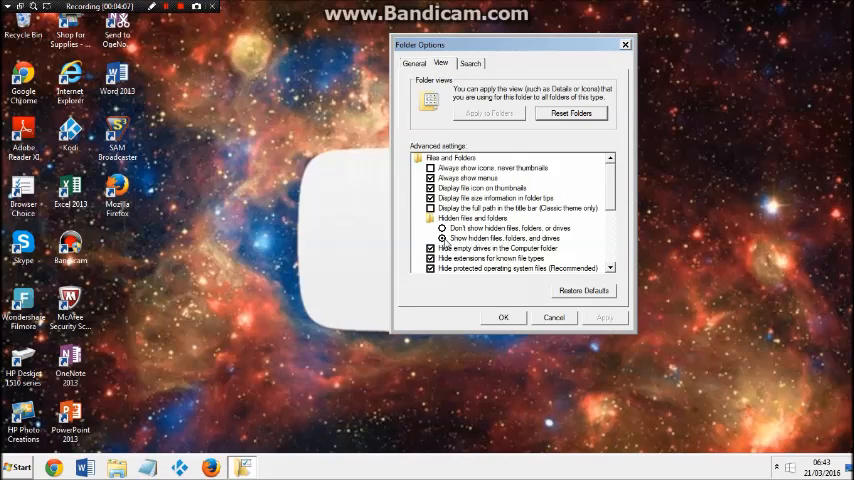
click(443, 237)
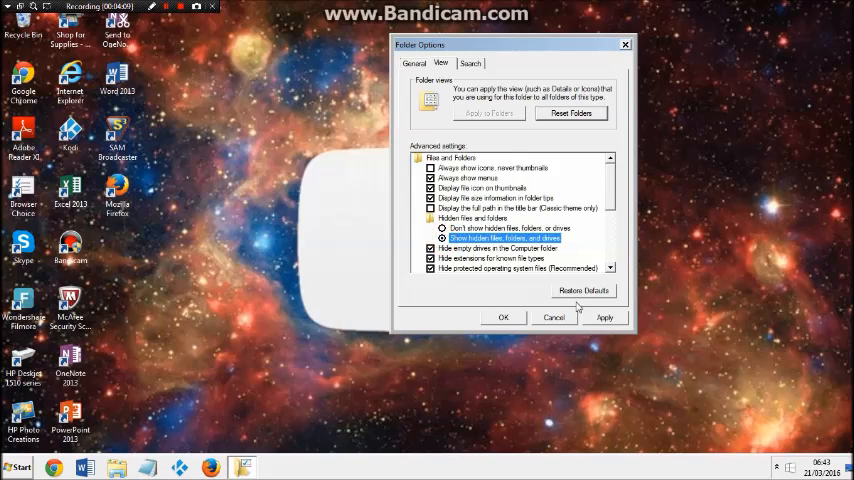
click(442, 238)
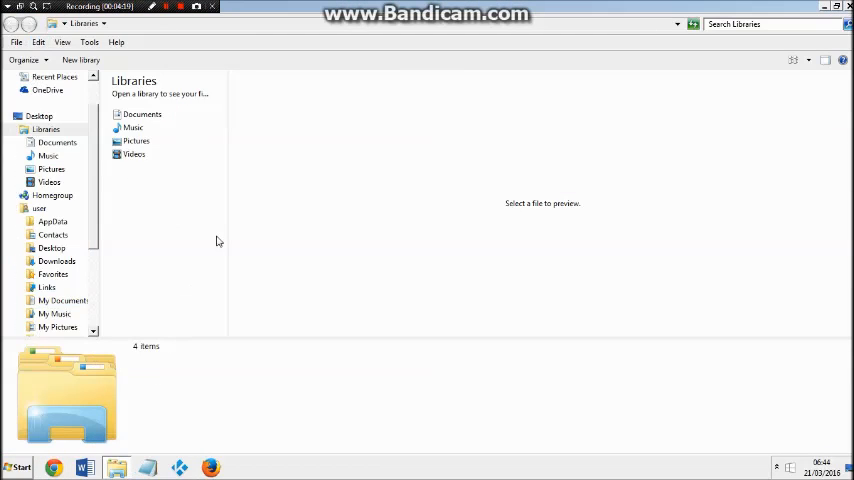
mouse_move(92, 193)
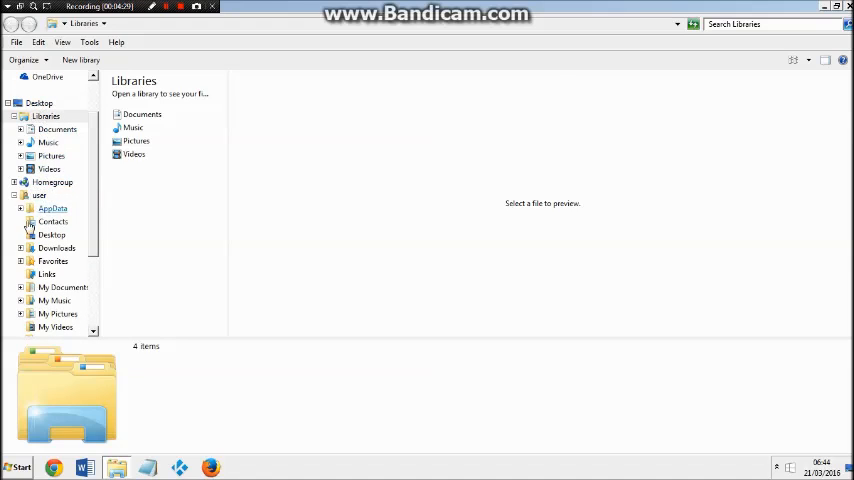
Step: Navigate from the user folder through AppData and Roaming into Kodi
click(39, 195)
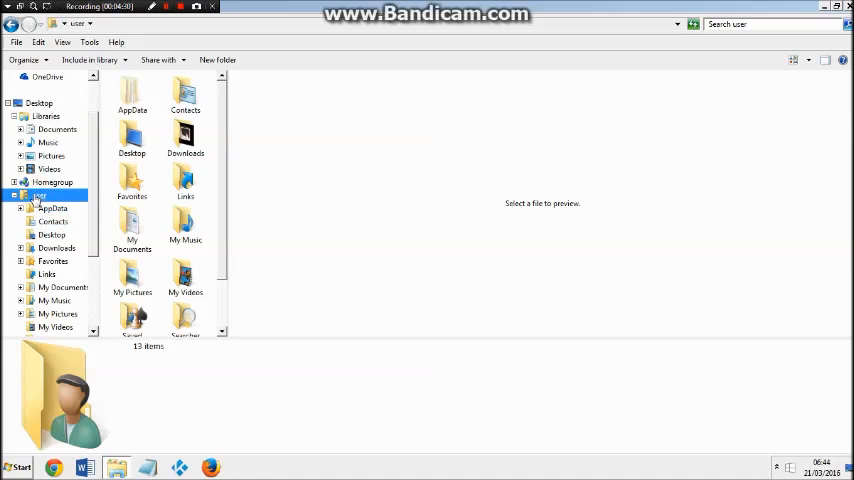
click(132, 95)
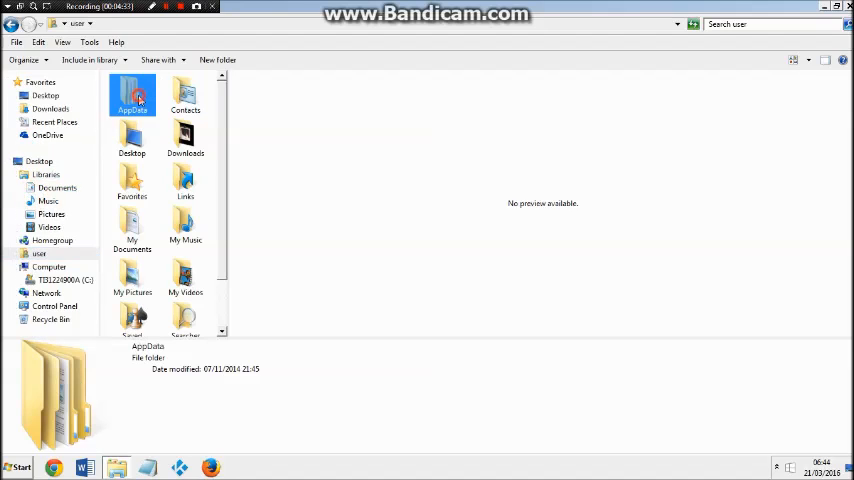
double_click(132, 95)
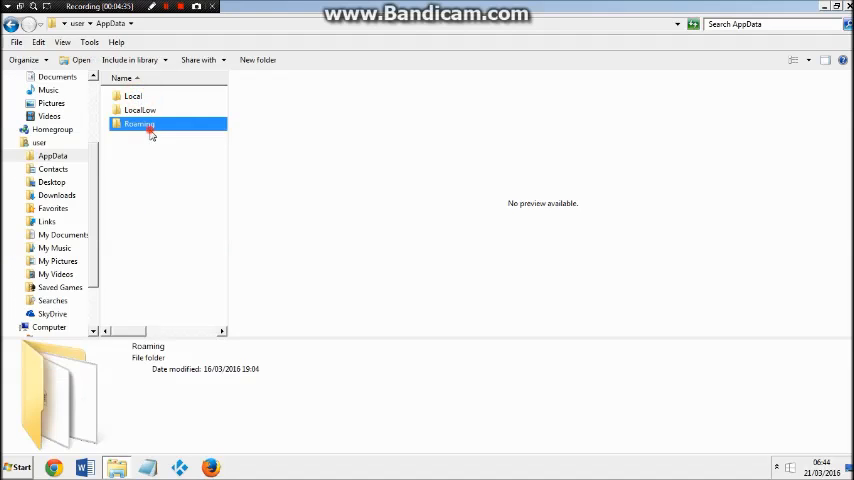
double_click(139, 123)
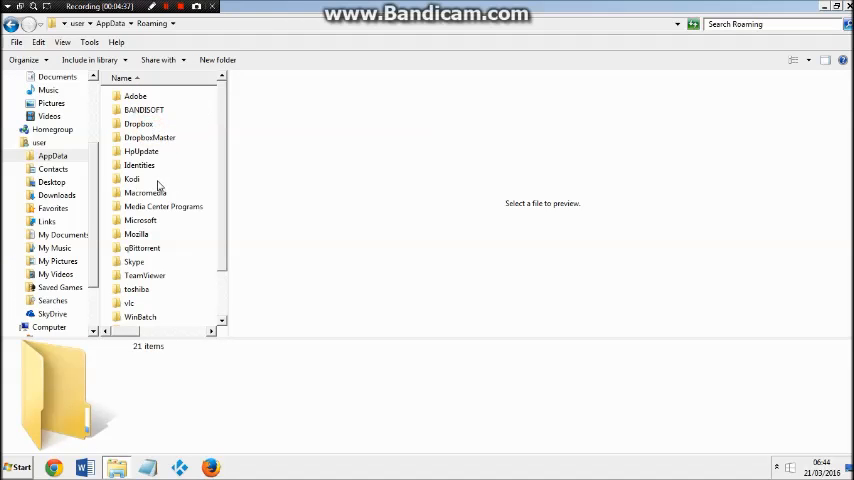
double_click(131, 178)
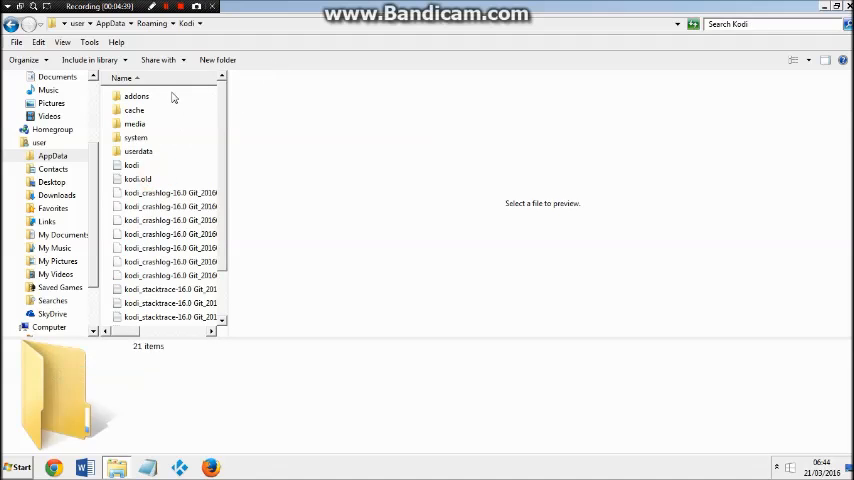
mouse_move(143, 156)
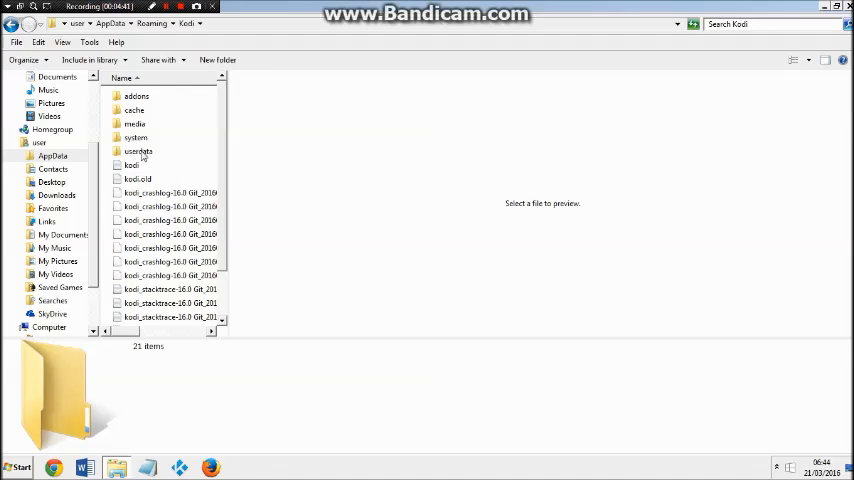
mouse_move(138, 151)
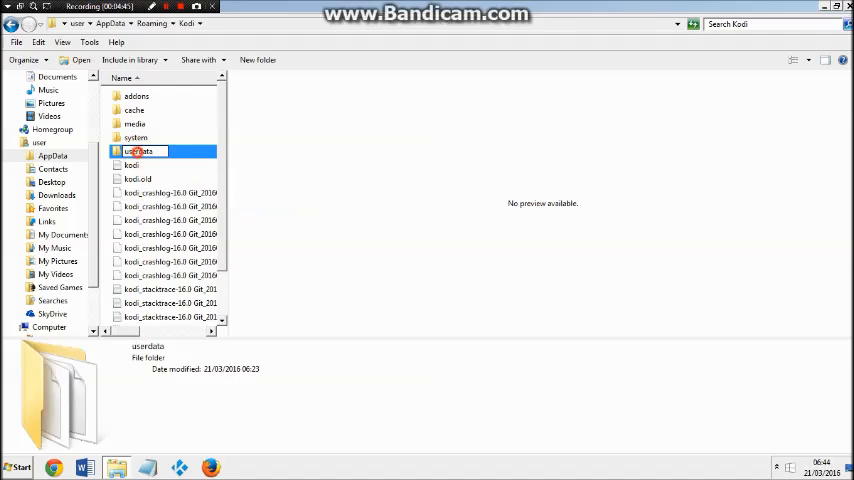
Step: Enter the userdata folder and preview the profiles XML file
double_click(140, 151)
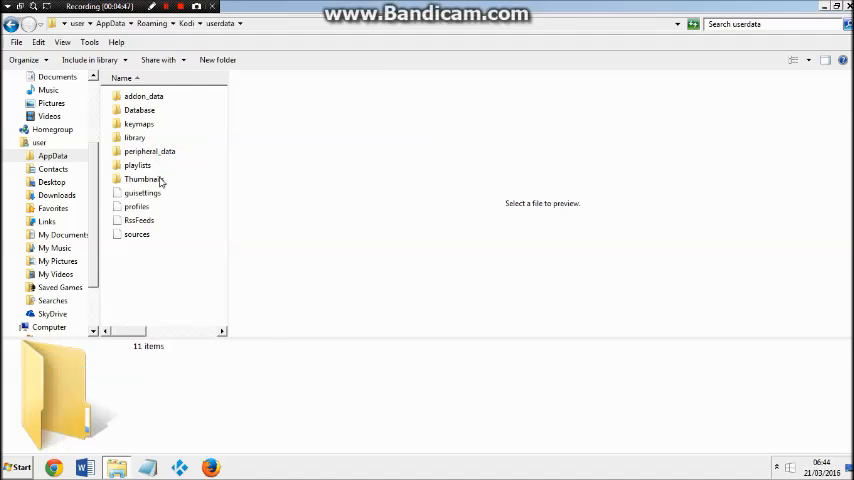
mouse_move(140, 193)
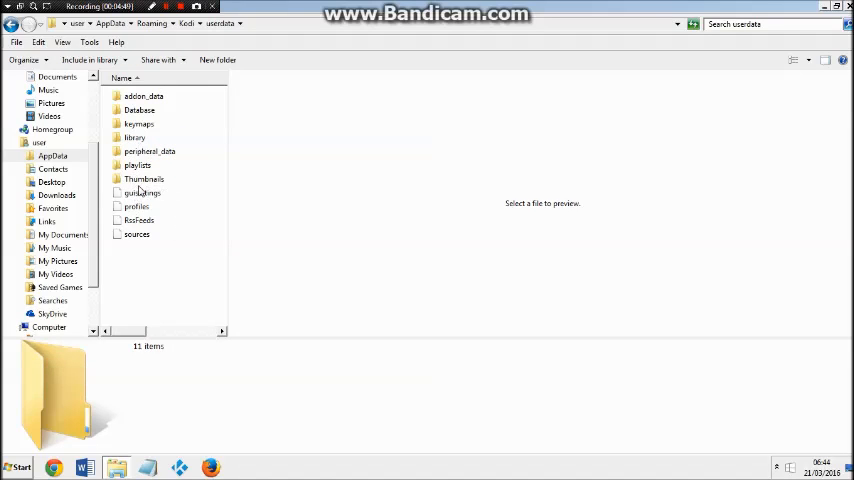
mouse_move(138, 165)
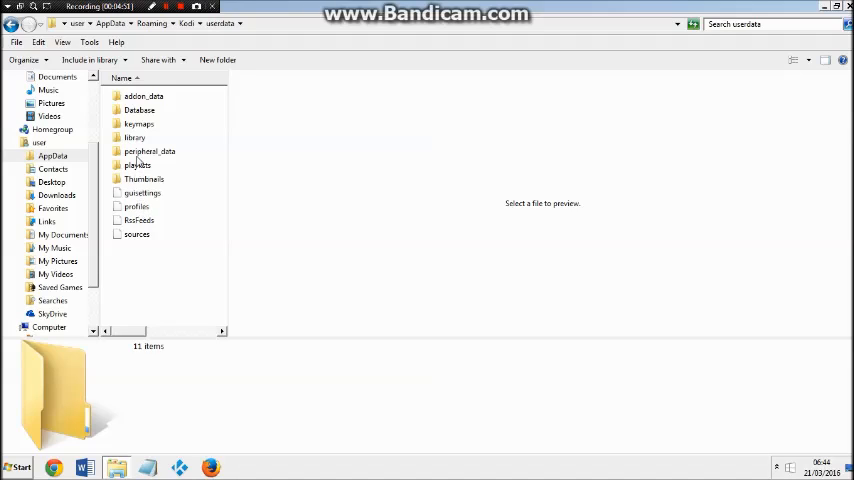
mouse_move(100, 188)
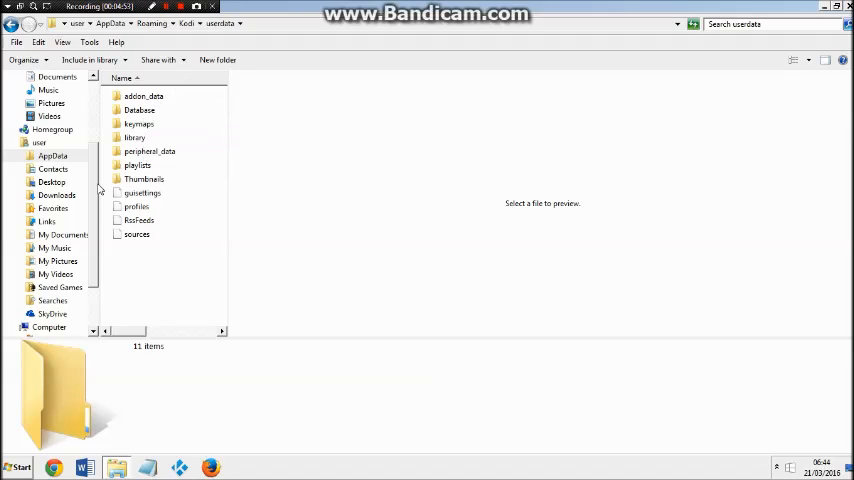
mouse_move(127, 194)
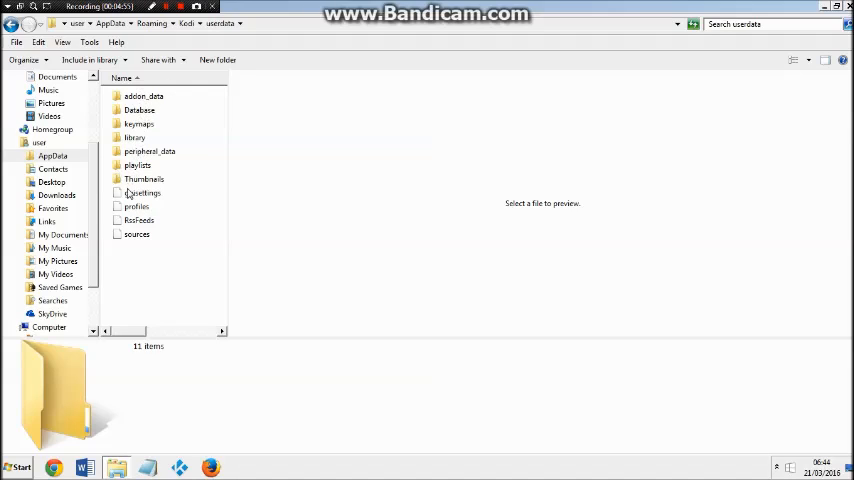
click(136, 206)
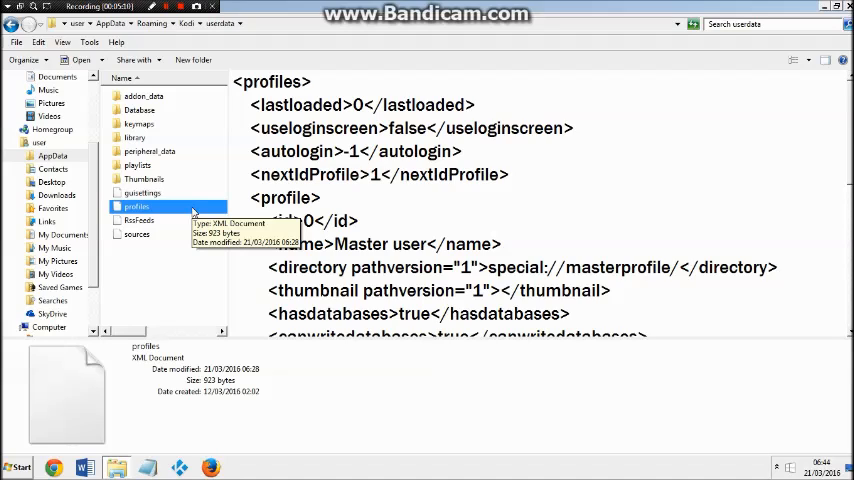
Step: Right-click profiles.xml to bring up its context menu with Delete
right_click(135, 207)
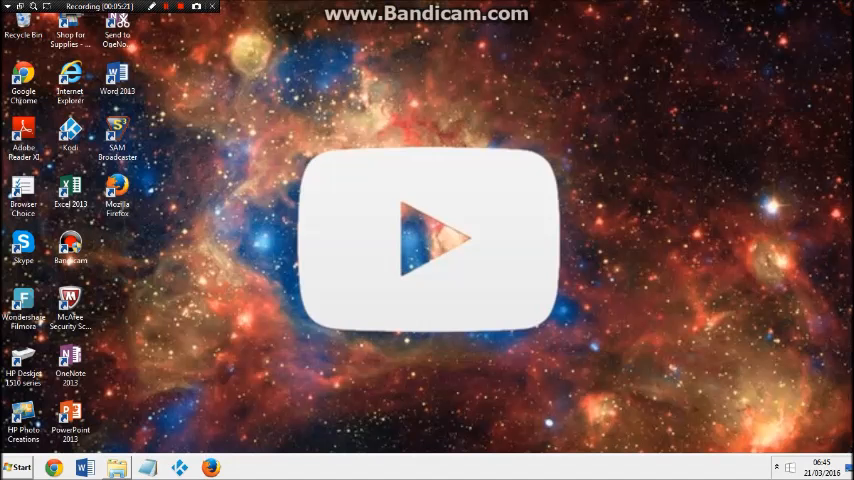
mouse_move(532, 193)
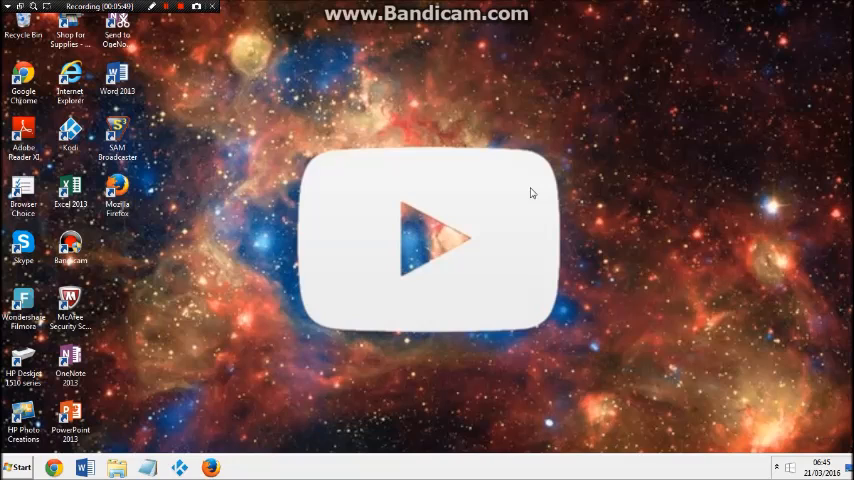
mouse_move(388, 88)
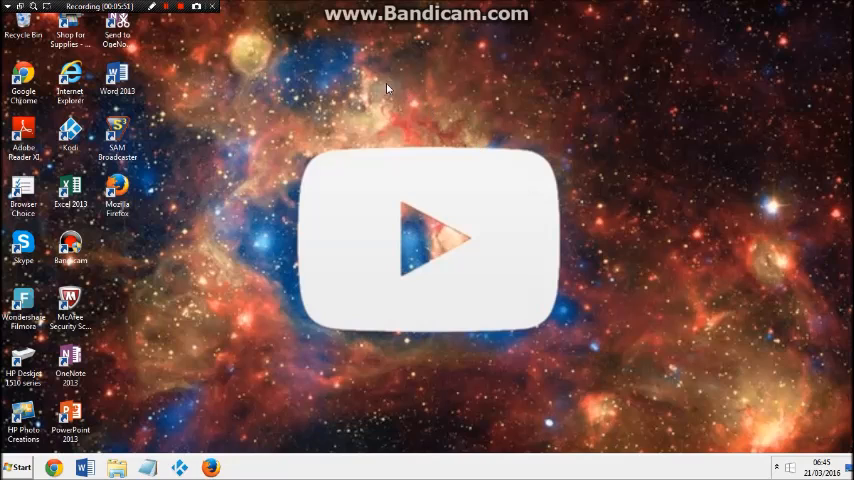